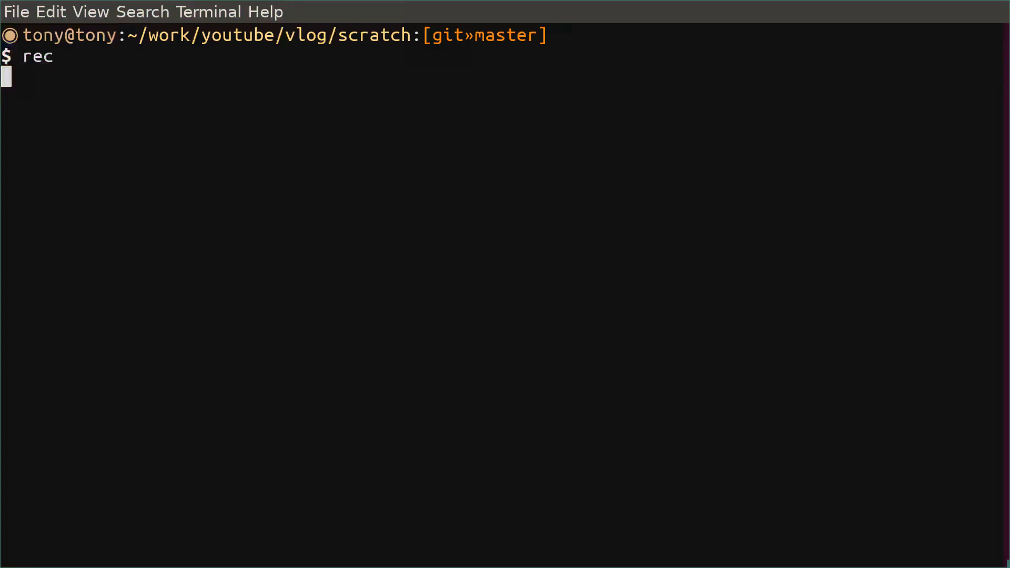
Run the rec command so Emacs opens notes.el with the foo-1 and foo-2 definitions.
key(Return)
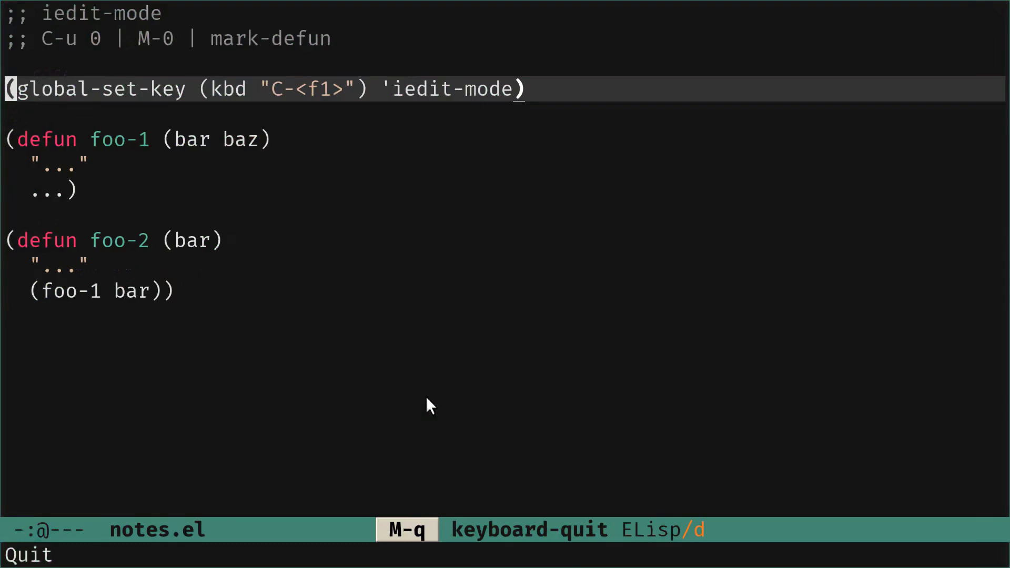
Start iedit-mode on the word defun, marking its 2 matches in both definitions.
key(C-p)
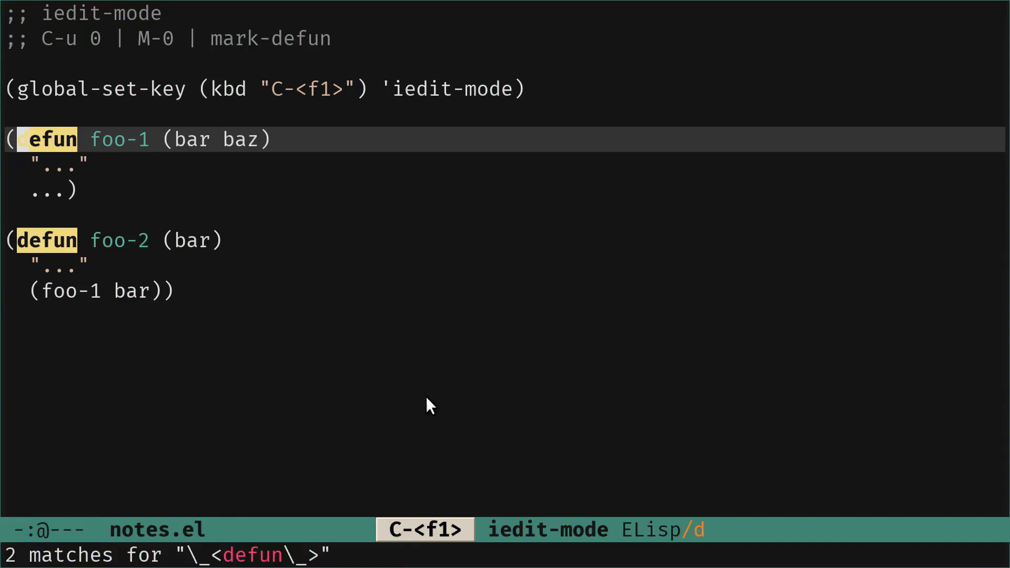
Cycle through the defun matches, wrapping from the last back to the first occurrence.
key(Tab)
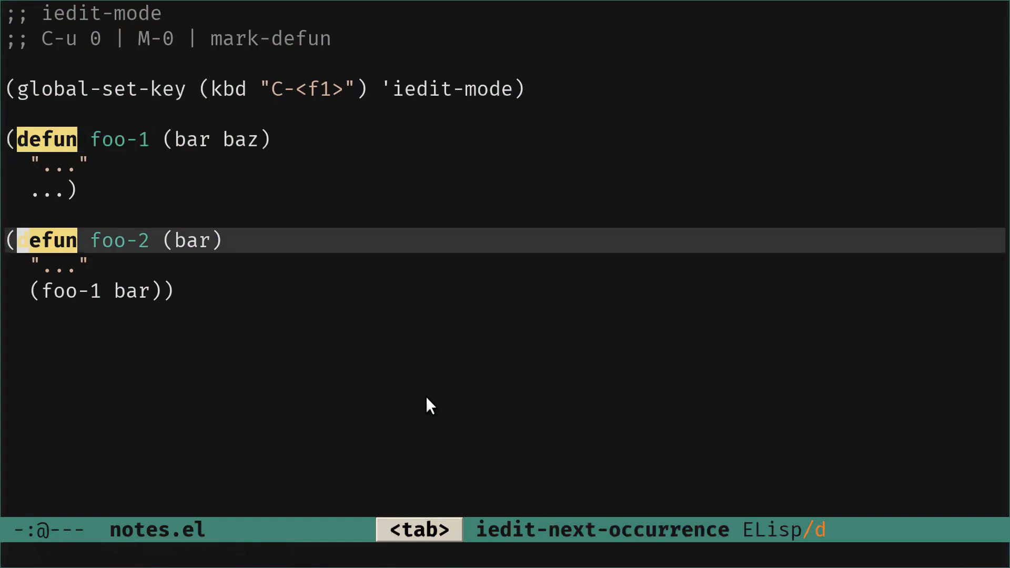
key(tab)
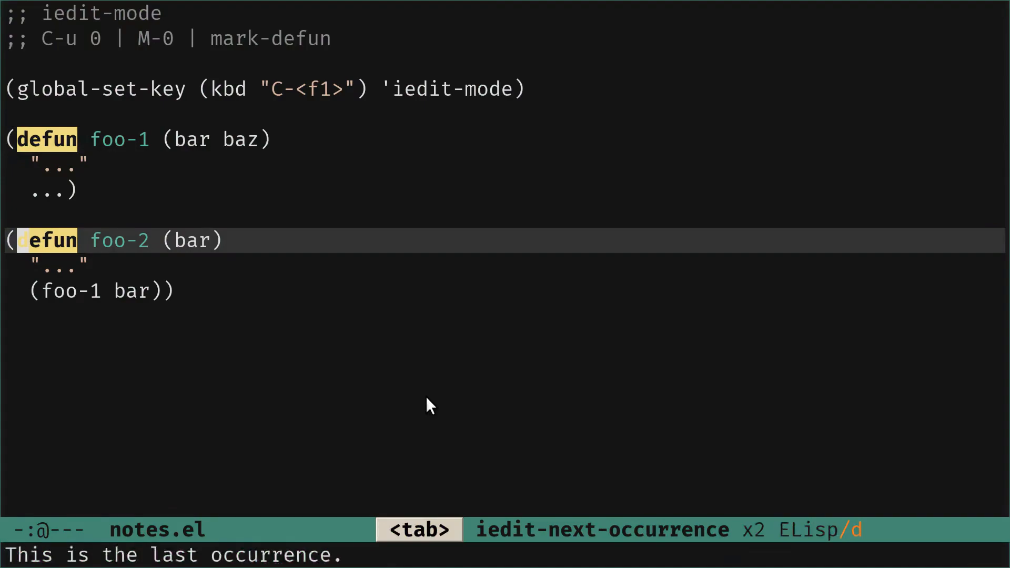
key(Tab)
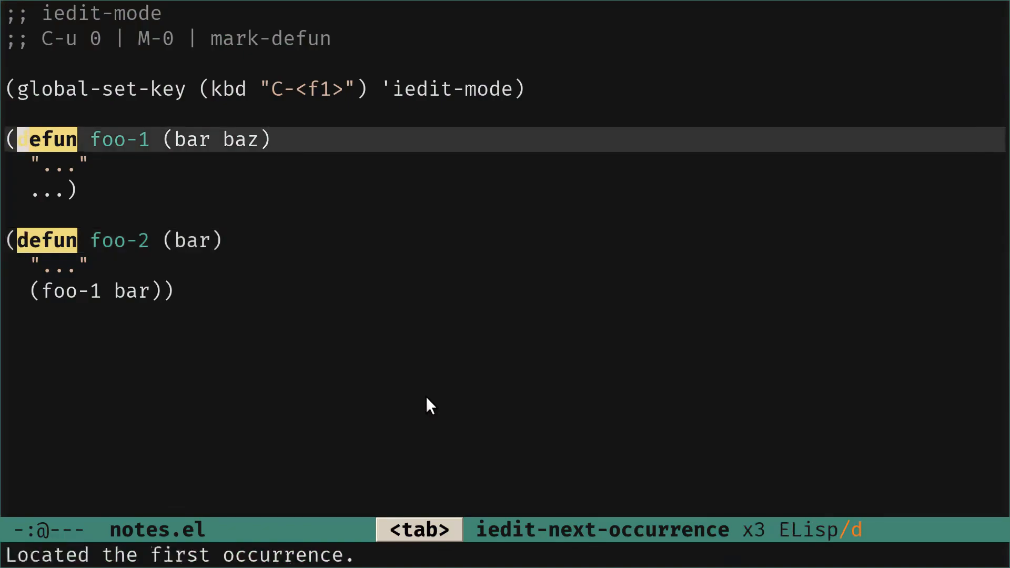
key(tab)
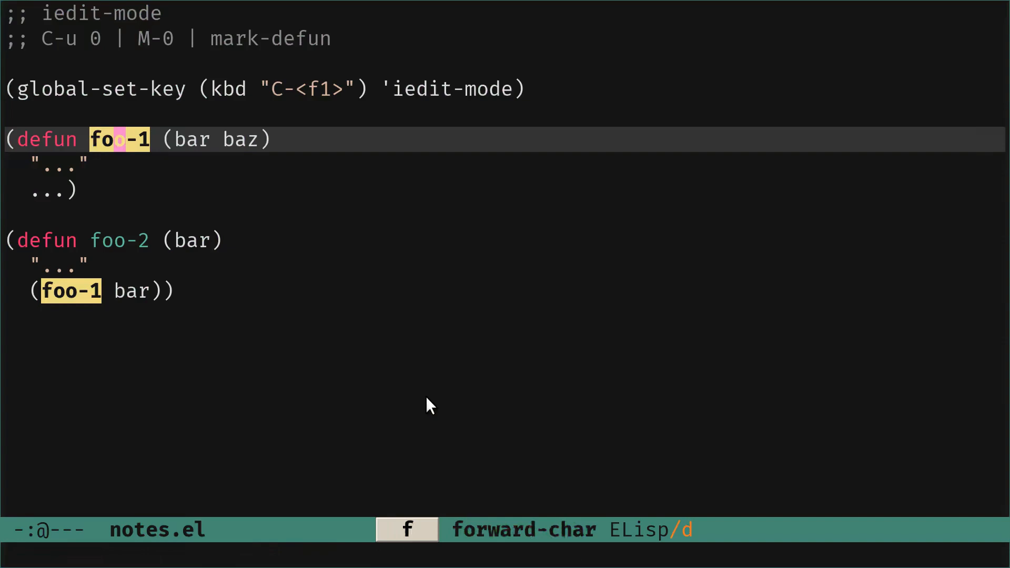
Rename both foo-1 occurrences to BAR-1 together, undo it back to foo-1, and leave iedit-mode.
key(BackSpace)
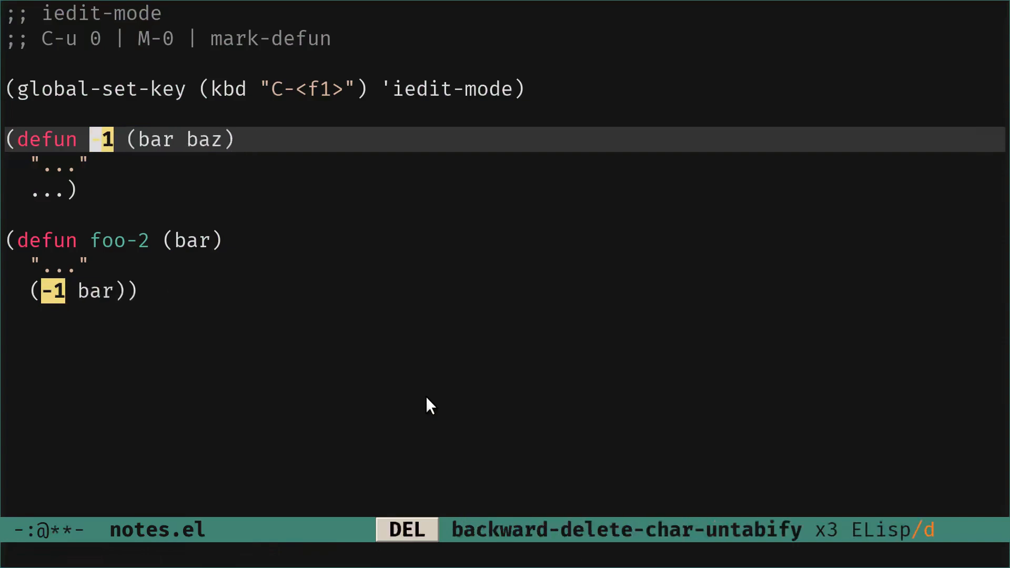
text(BAR)
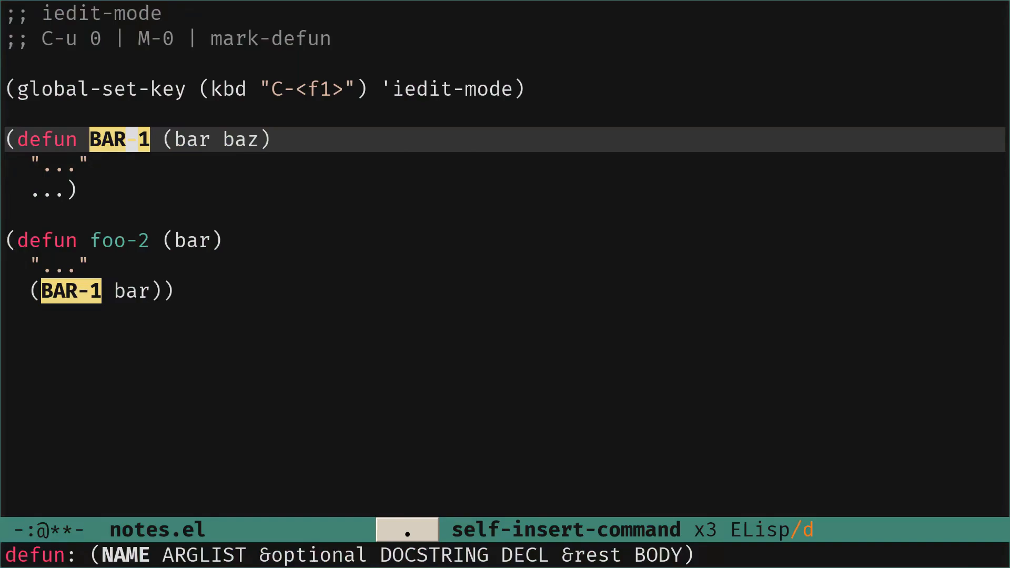
key(Tab)
text(foo)
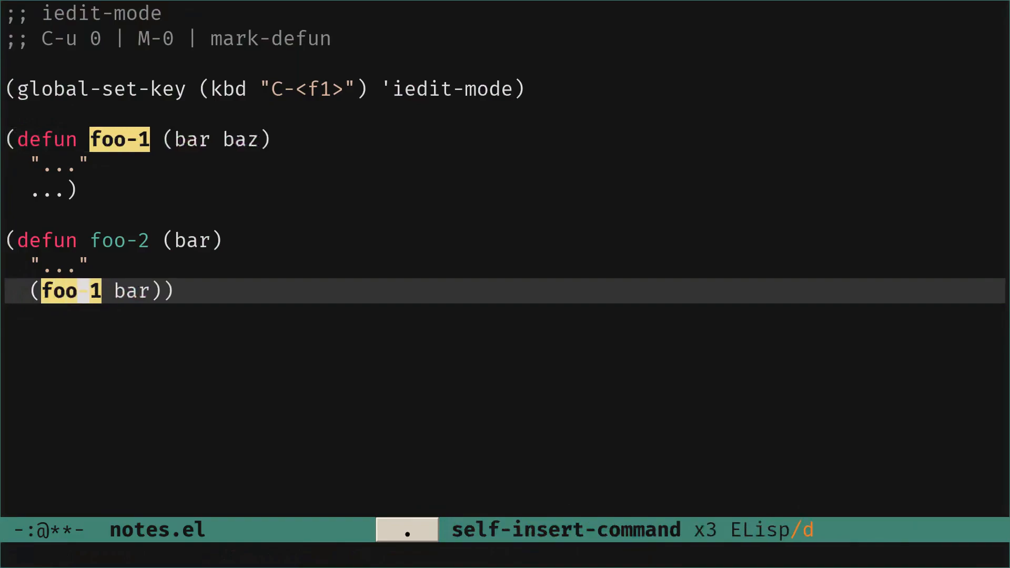
key(C-<f1>)
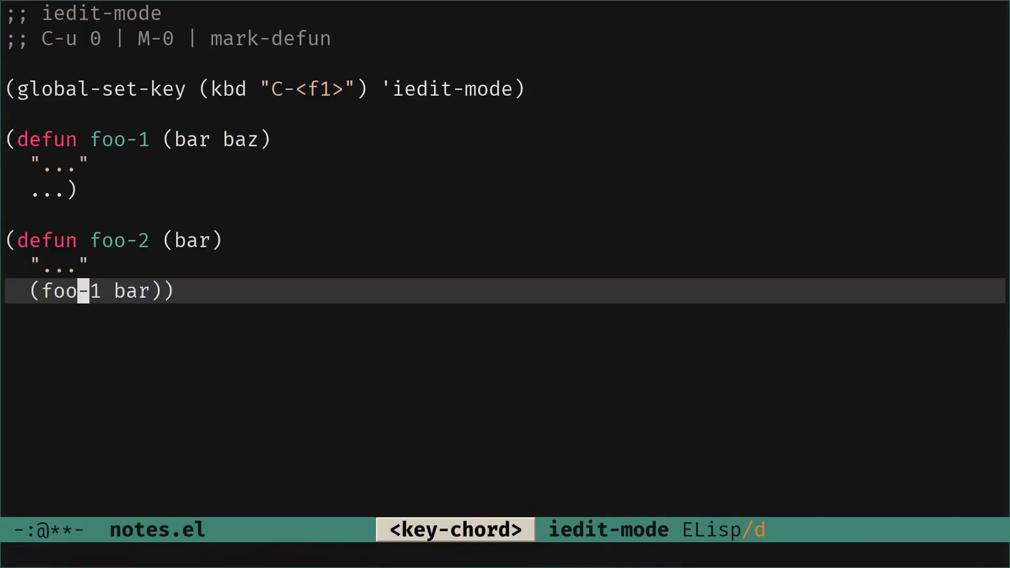
Start iedit on foo-1 again and jump to its call inside foo-2.
key(b)
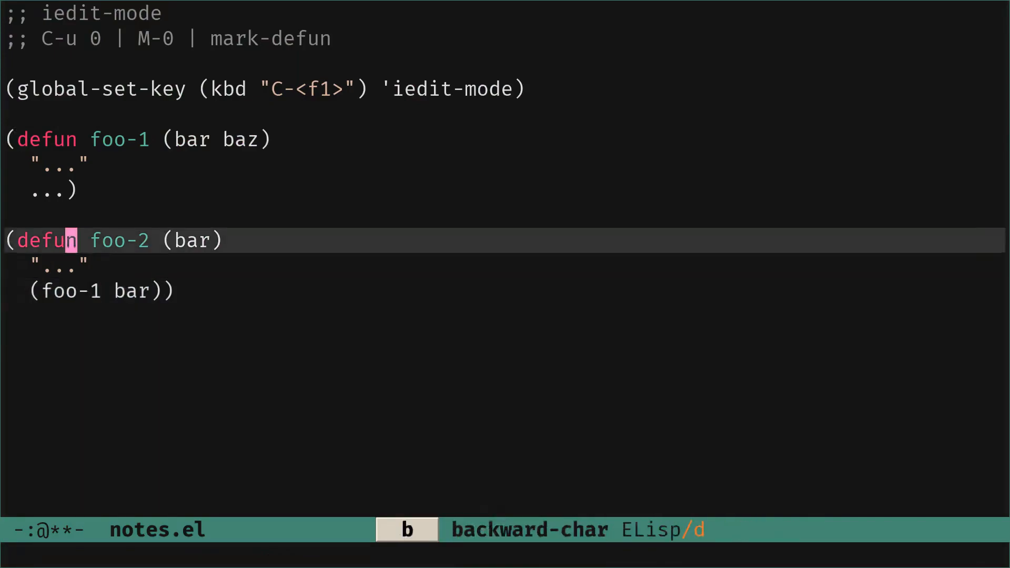
key(C-<f1>)
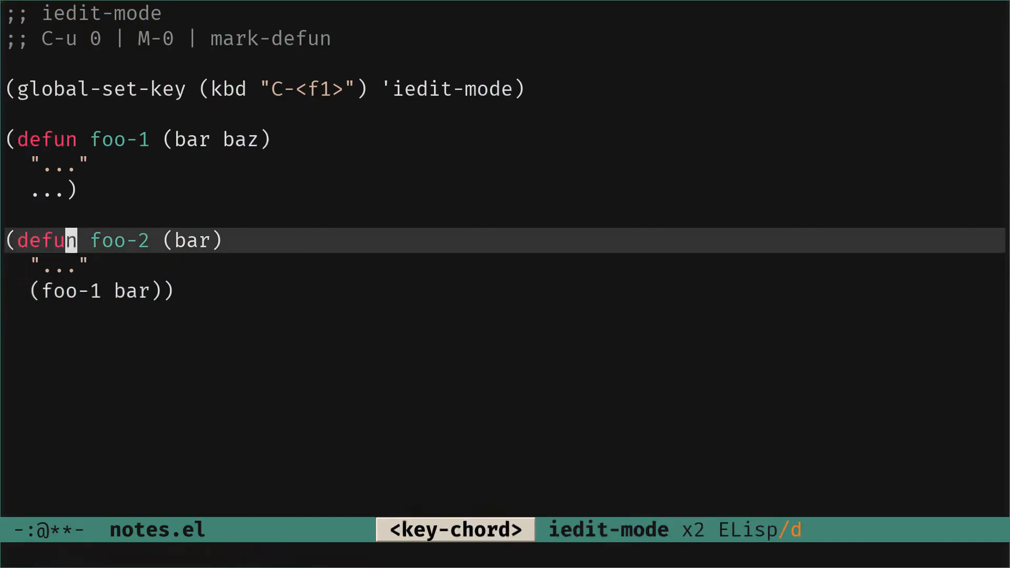
key(f)
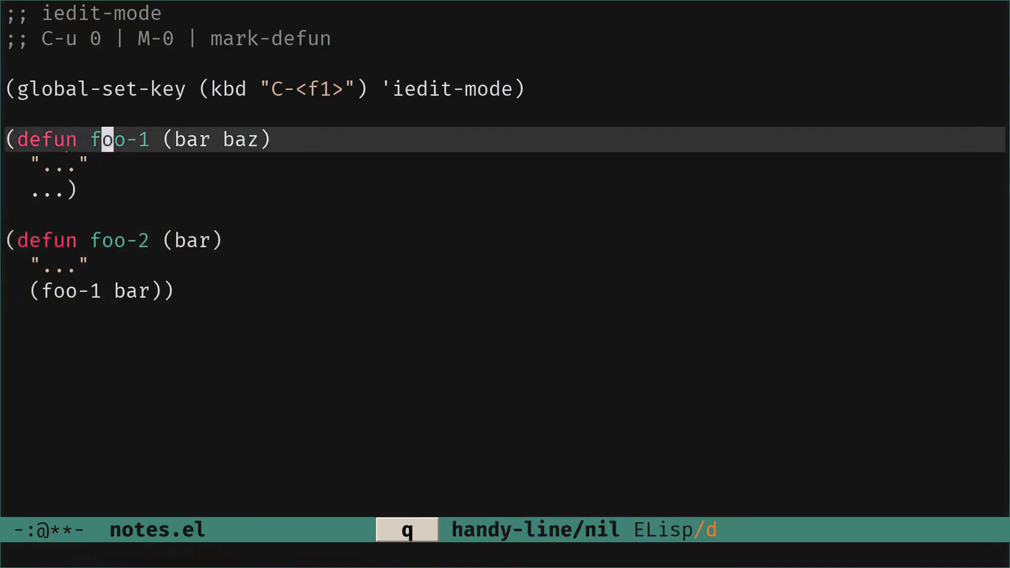
key(C-<f1>)
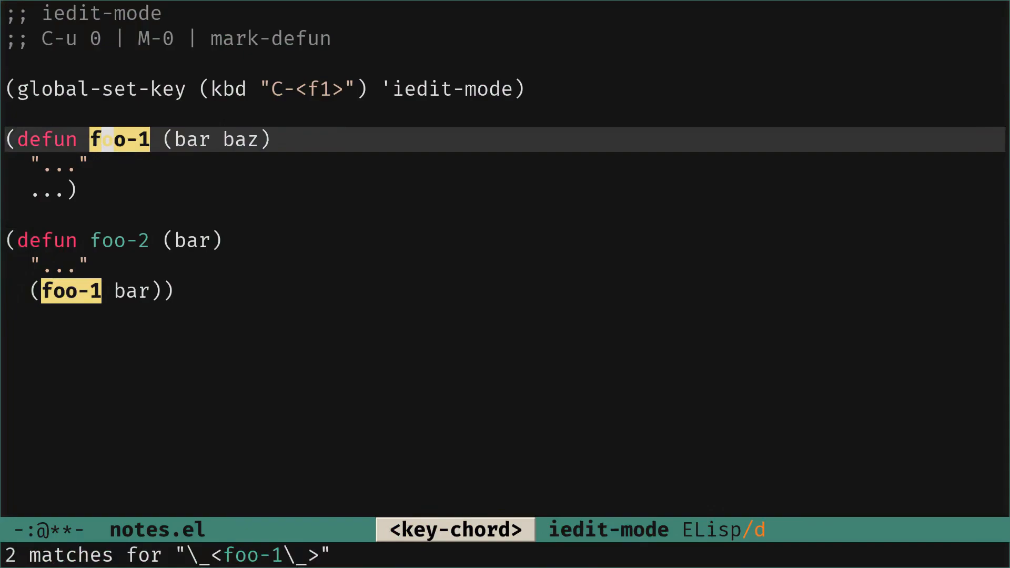
key(Tab)
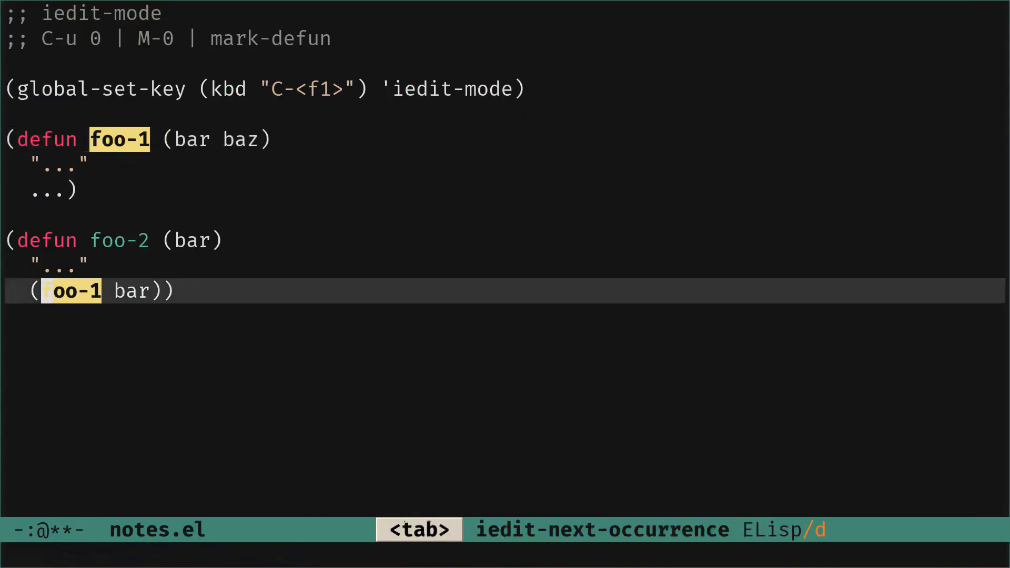
Type stray text uieuie beside the call, delete it so it reads (foo-1 bar), and leave iedit-mode.
key(f)
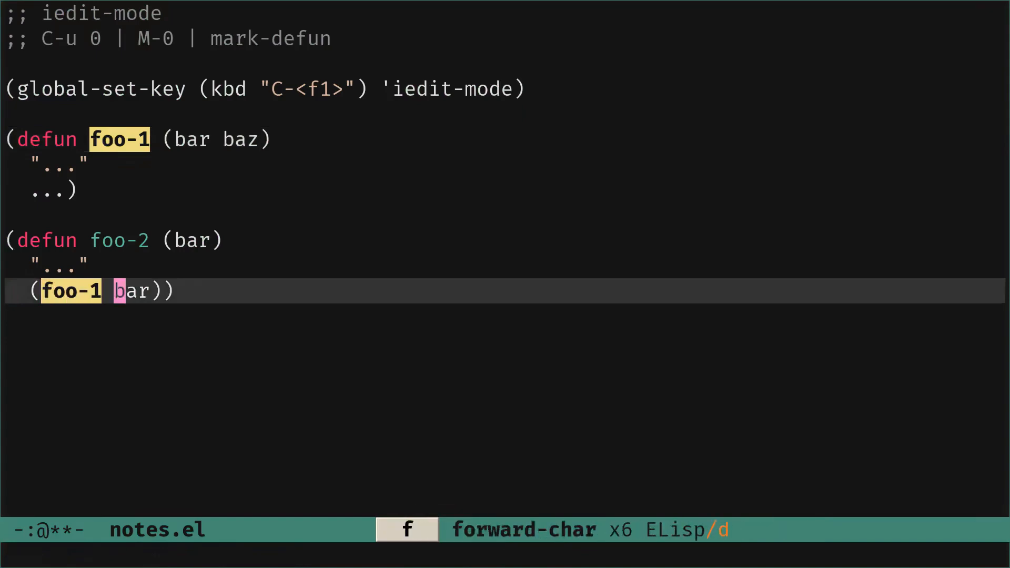
text(uieuie)
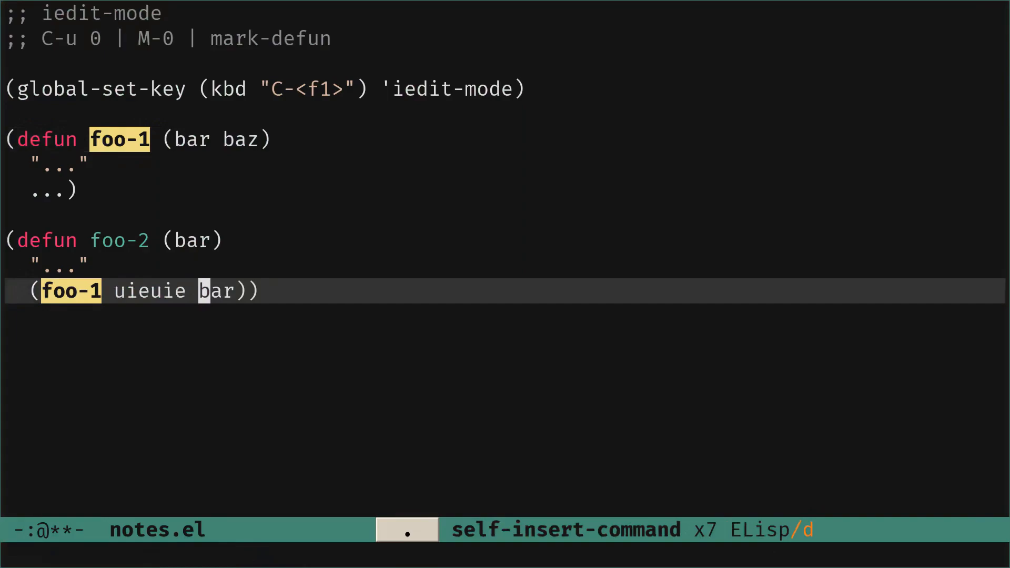
key(Tab)
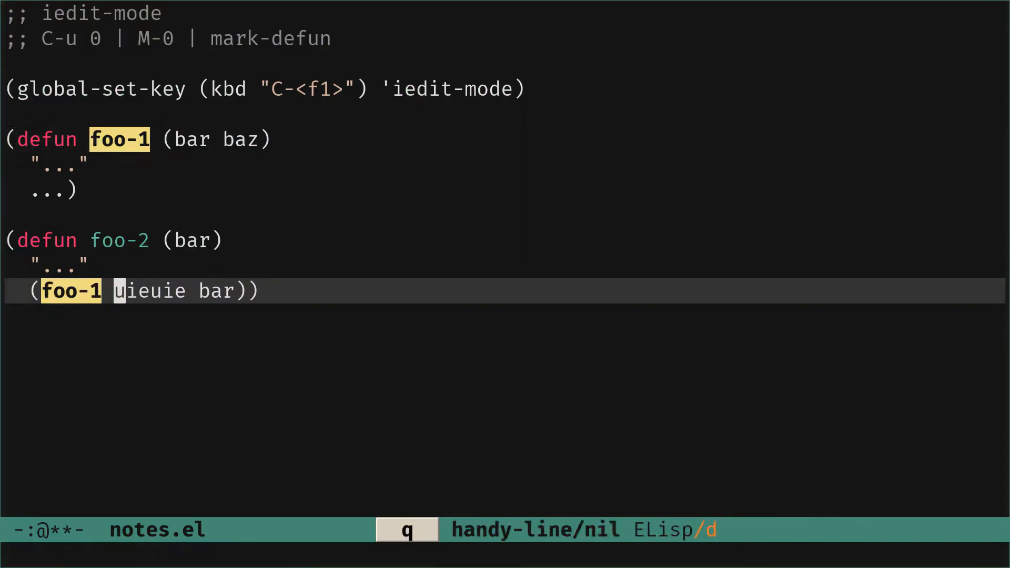
key(BackSpace)
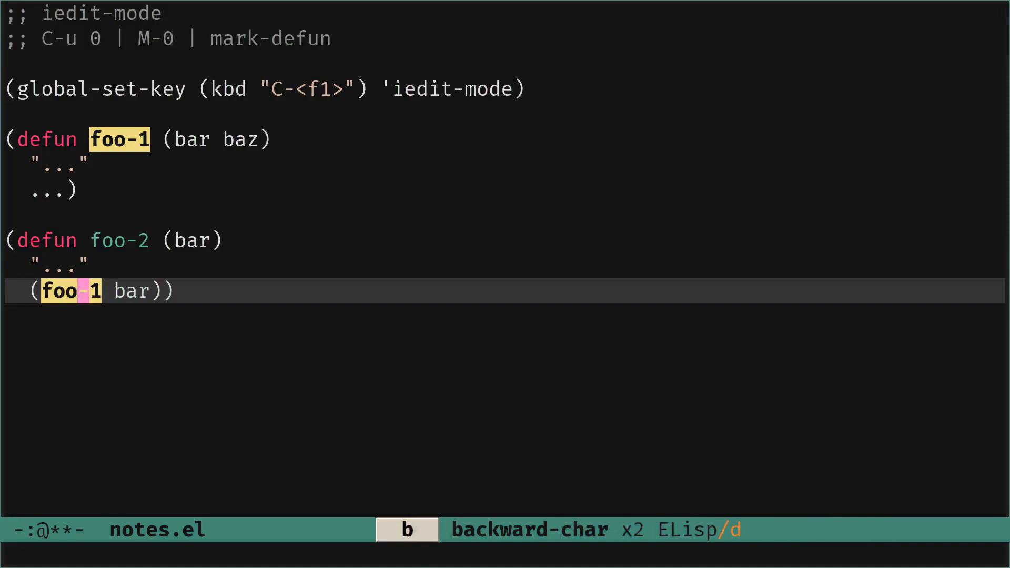
key(f)
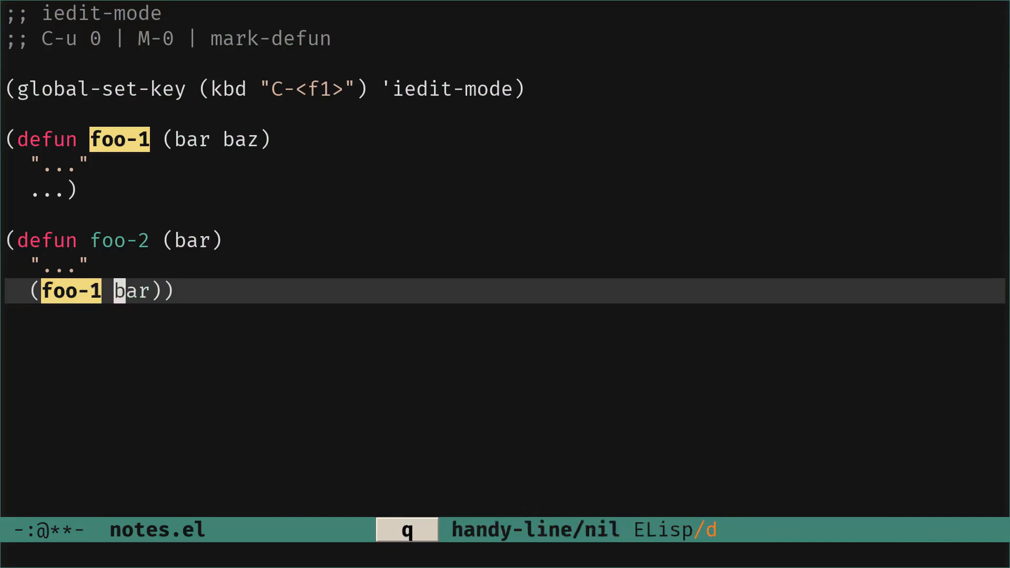
key(C-<f1>)
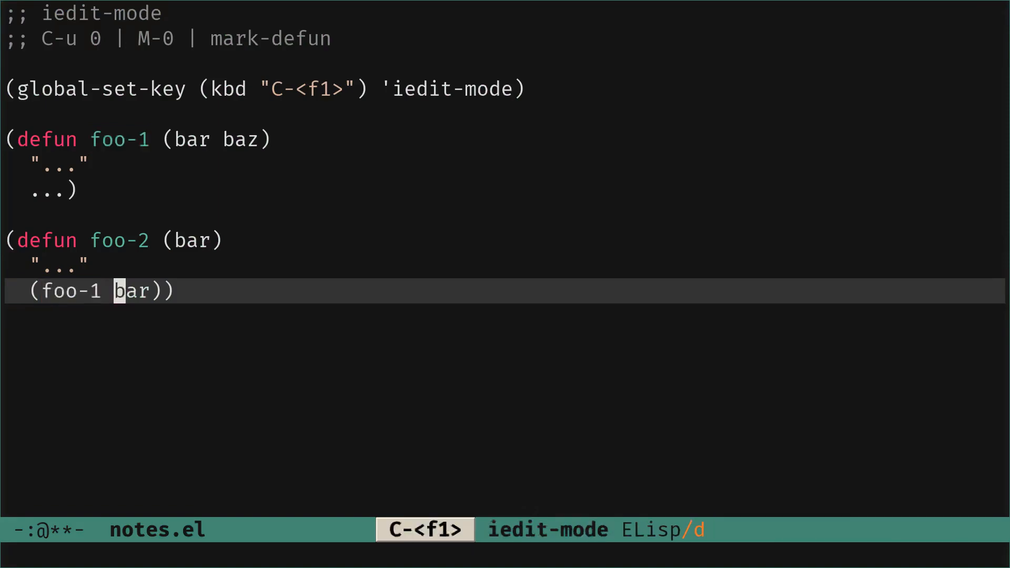
Rename the foo- prefix to bar- across all three occurrences, giving bar-1, bar-2 and the (bar-1 bar) call.
key(p)
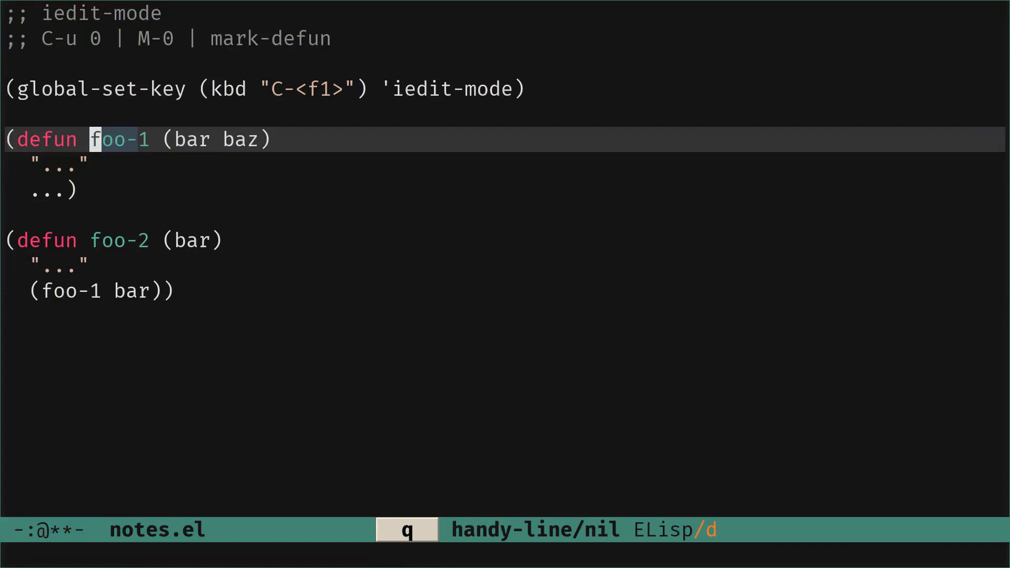
key(C-<f1>)
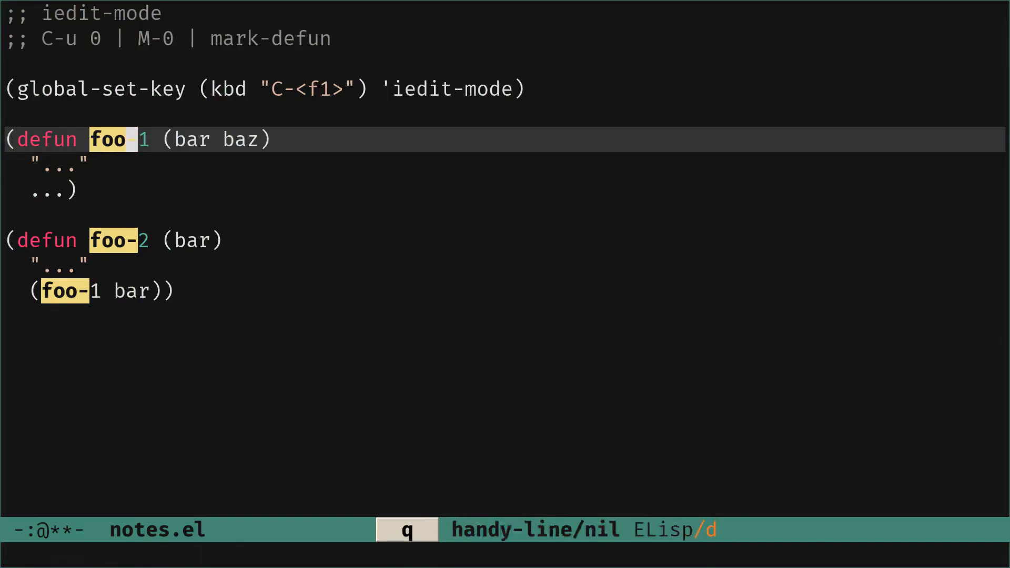
text(bar)
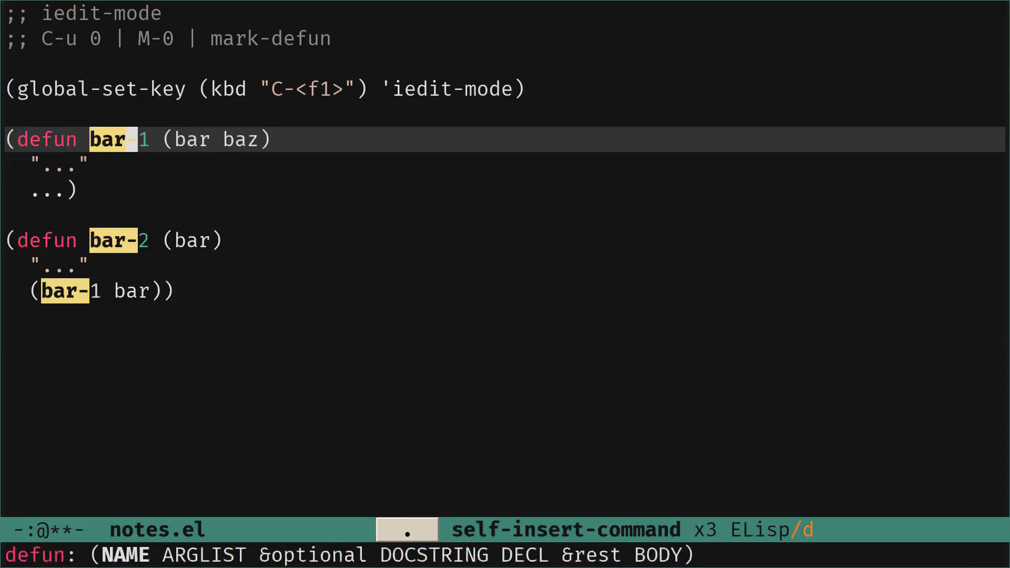
key(C-<f1>)
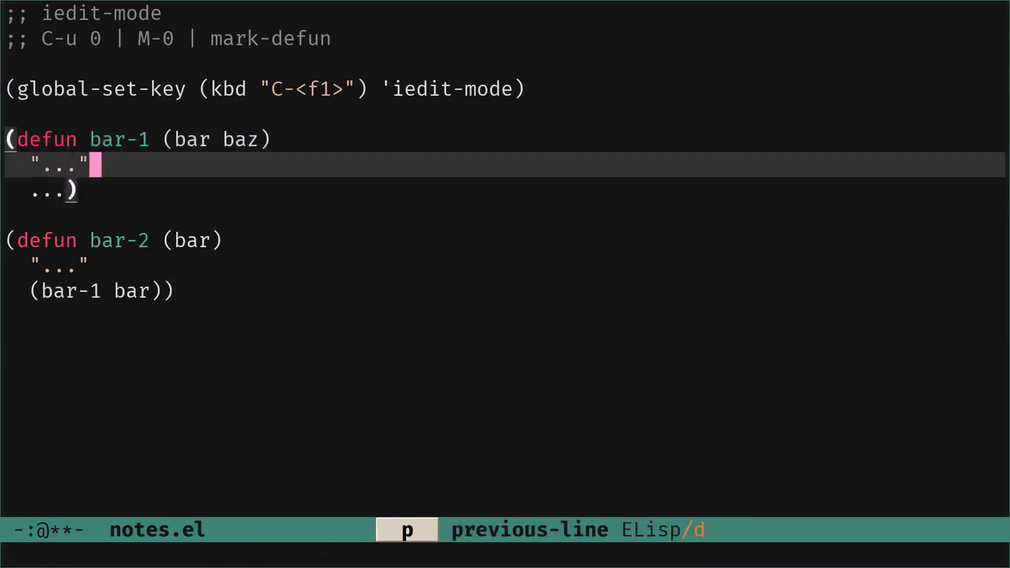
key(n)
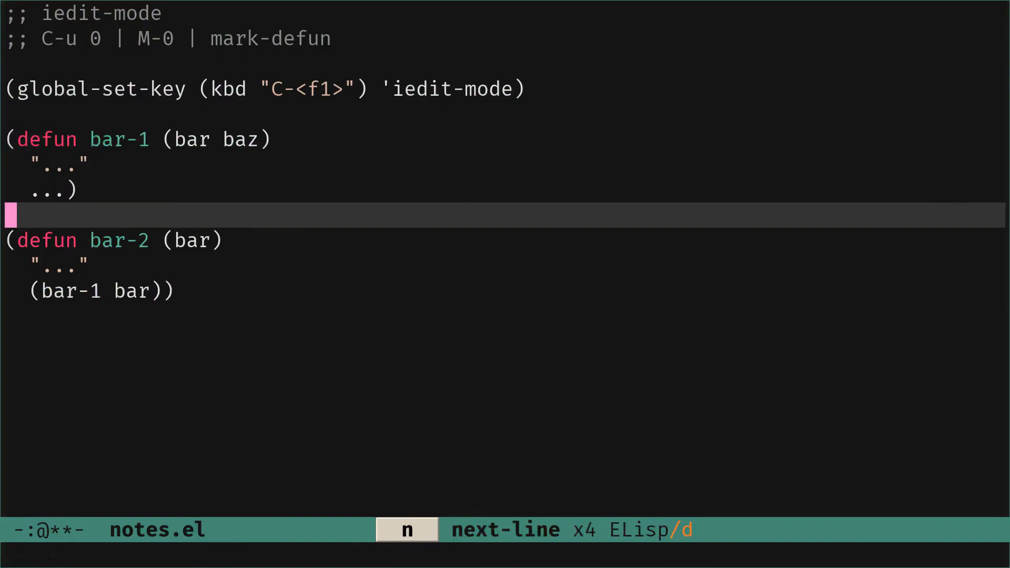
key(up)
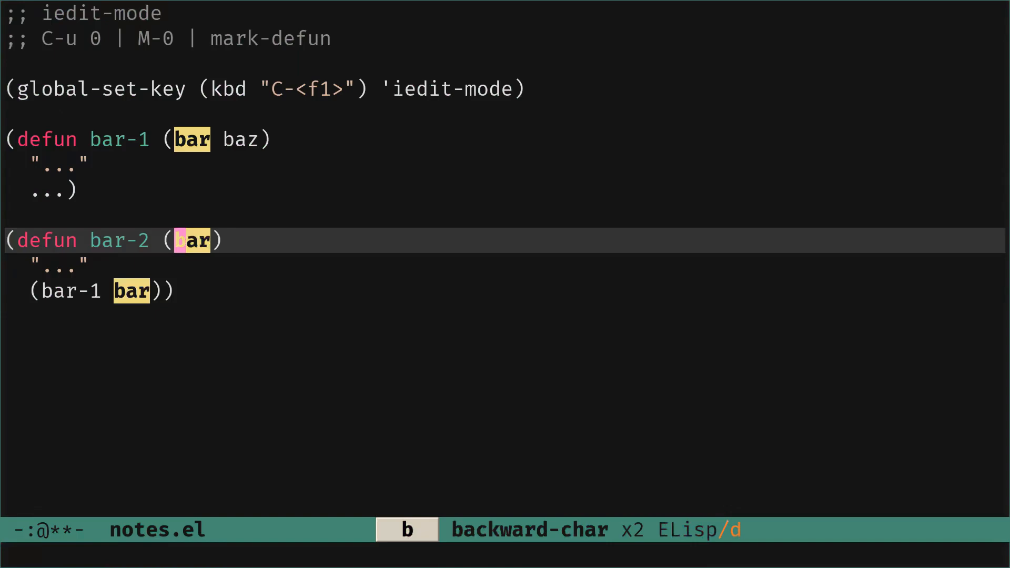
key(C-n)
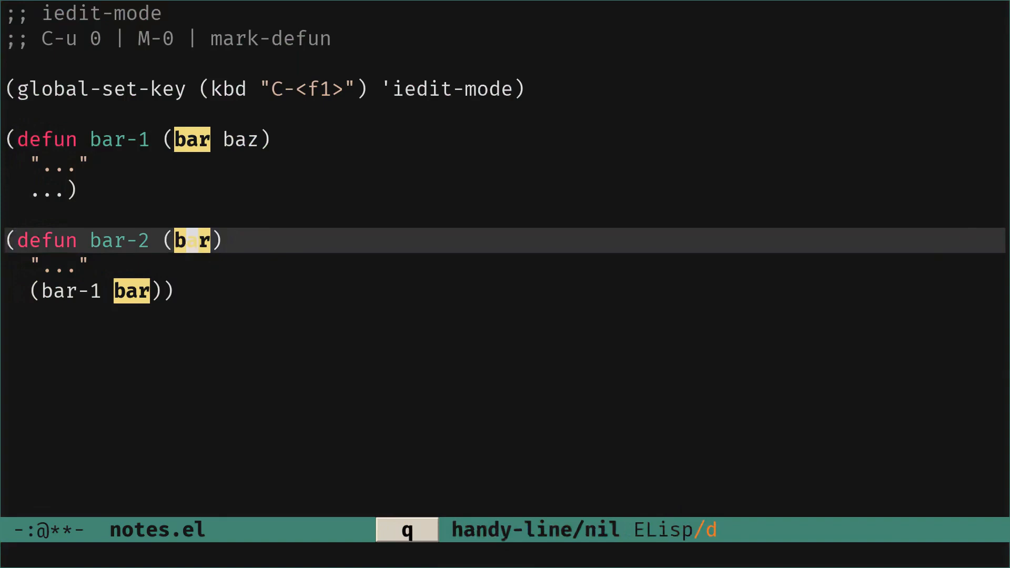
key(C-<f1>)
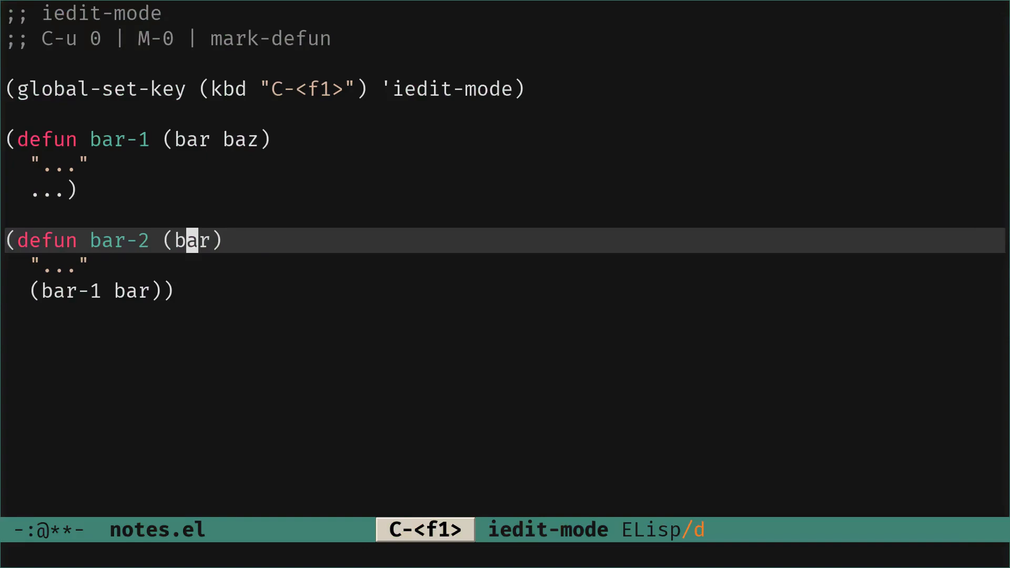
Rename bar-2's argument to baz only within its defun, so bar-2 calls (bar-1 baz) while bar-1 keeps bar.
key(M-0)
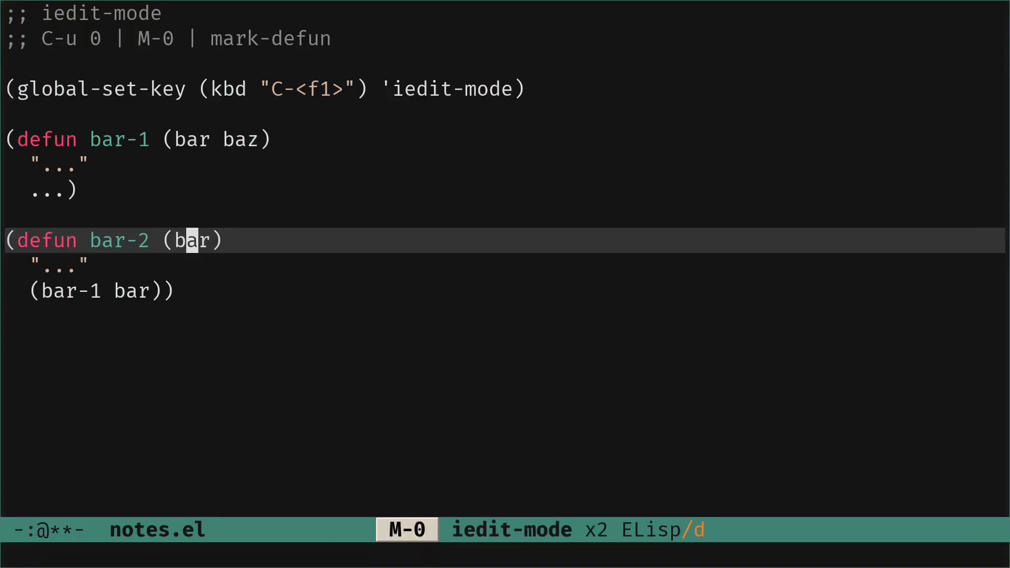
key(C-u)
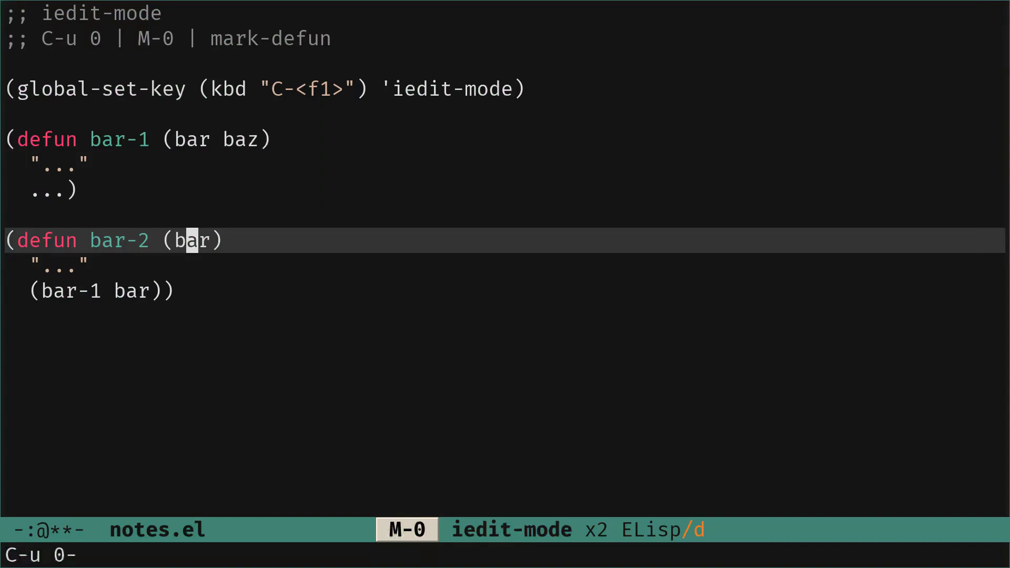
key(C-<f1>)
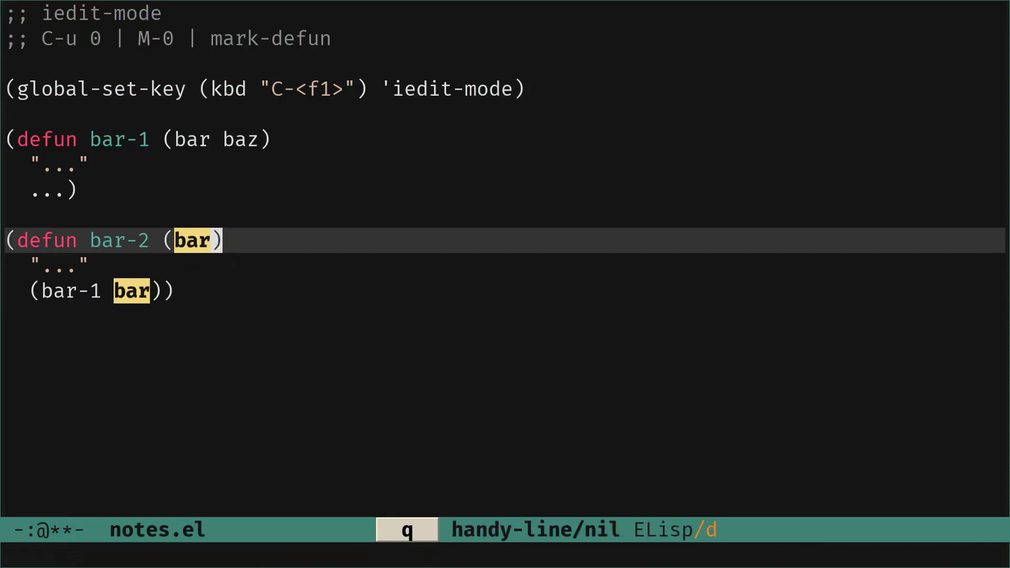
text(z)
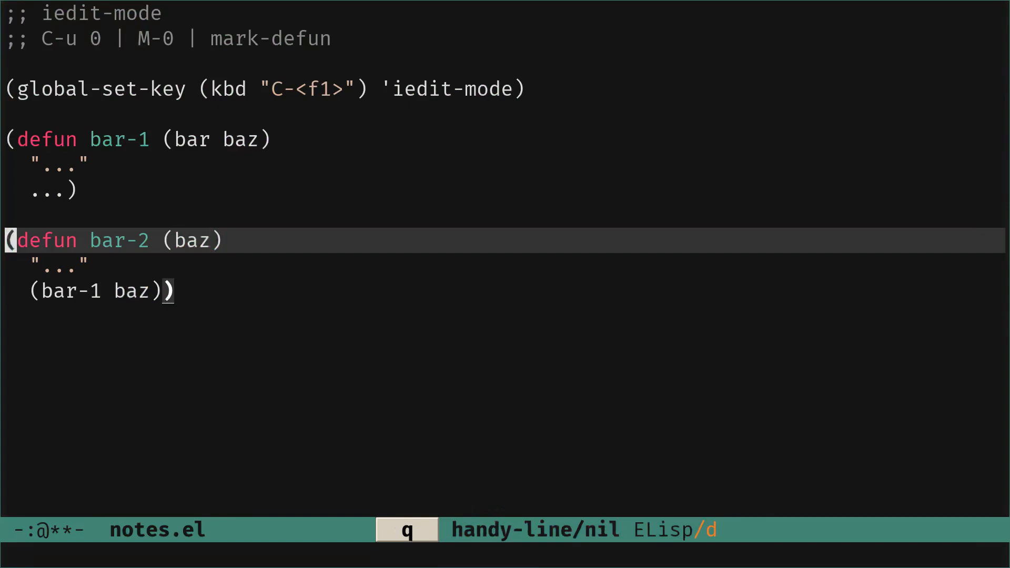
Enter (mark-defun) at the Eval expression prompt.
text(ma)
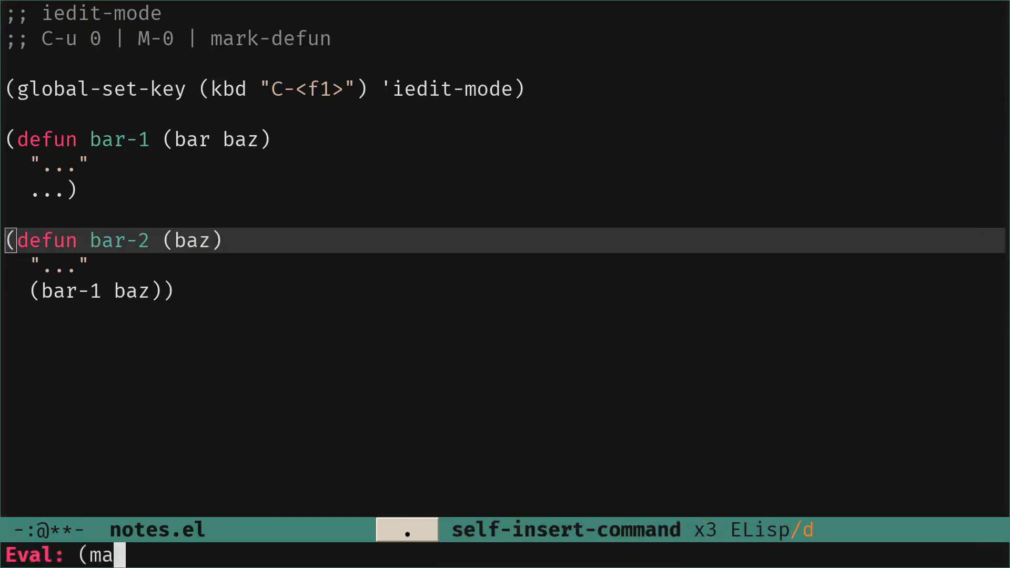
text(rk-de)
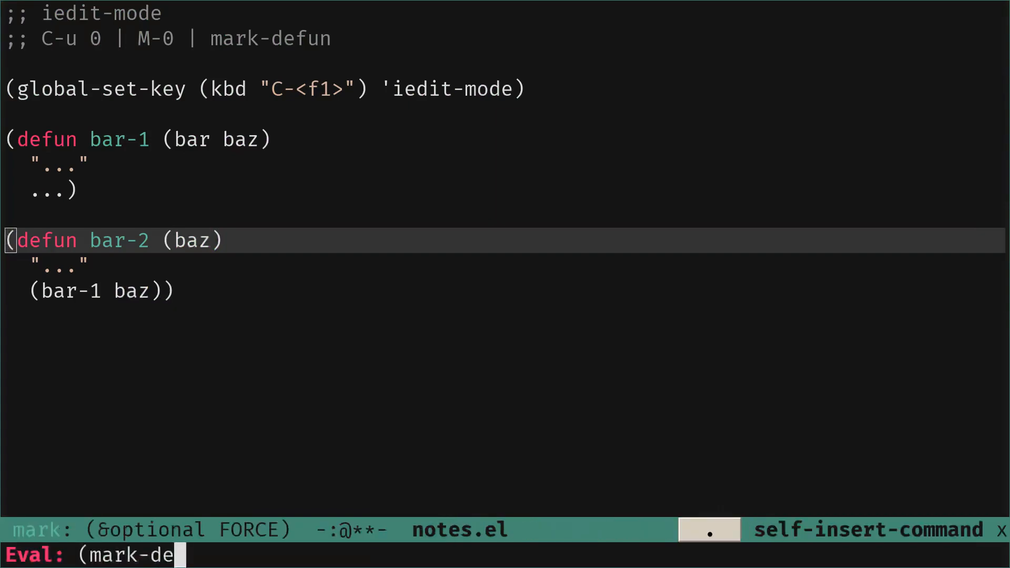